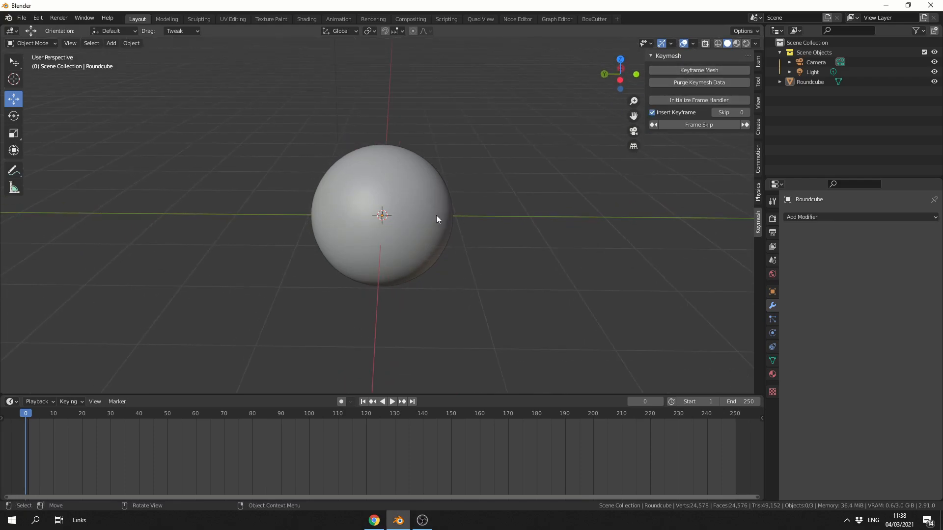
{"action": "mouse_move", "coordinate": [434, 226]}
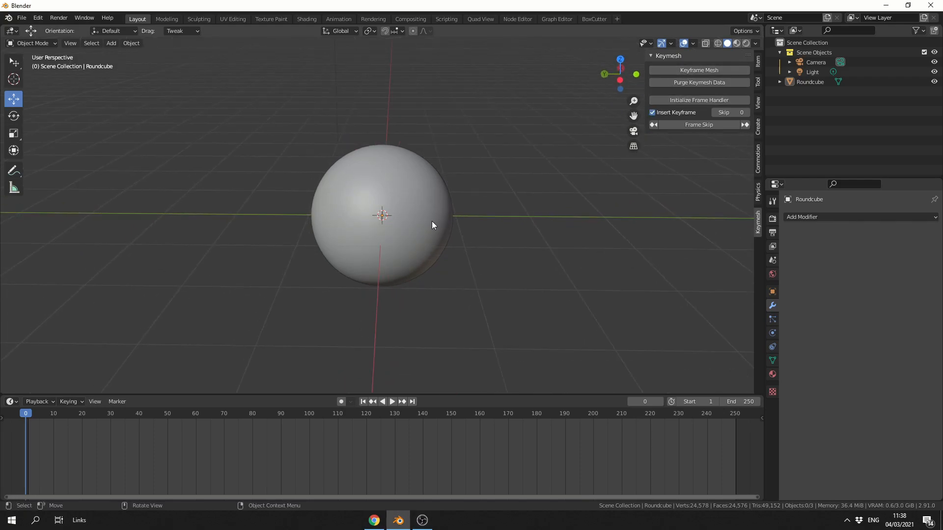
Step: Select the Roundcube sphere and switch it into Sculpt Mode
{"action": "left_click", "coordinate": [432, 225]}
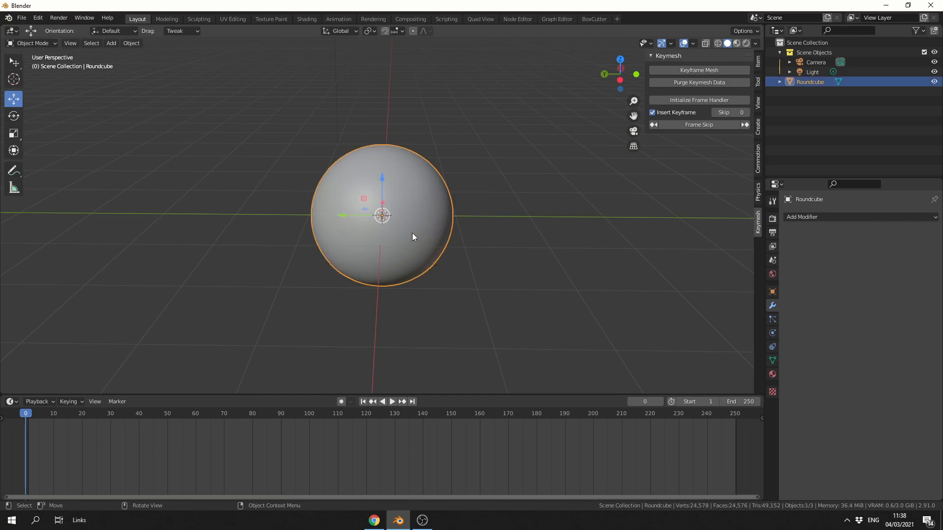
{"action": "left_click", "coordinate": [33, 42]}
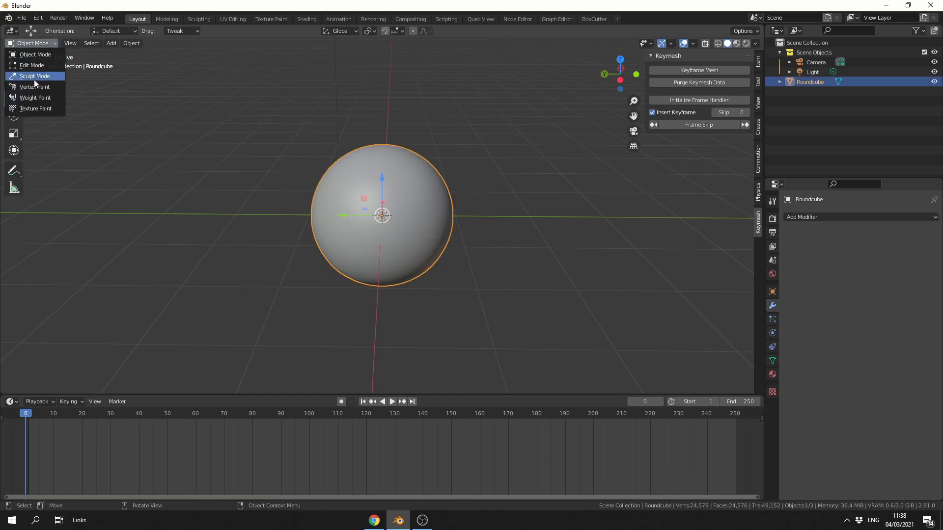
{"action": "left_click", "coordinate": [35, 75]}
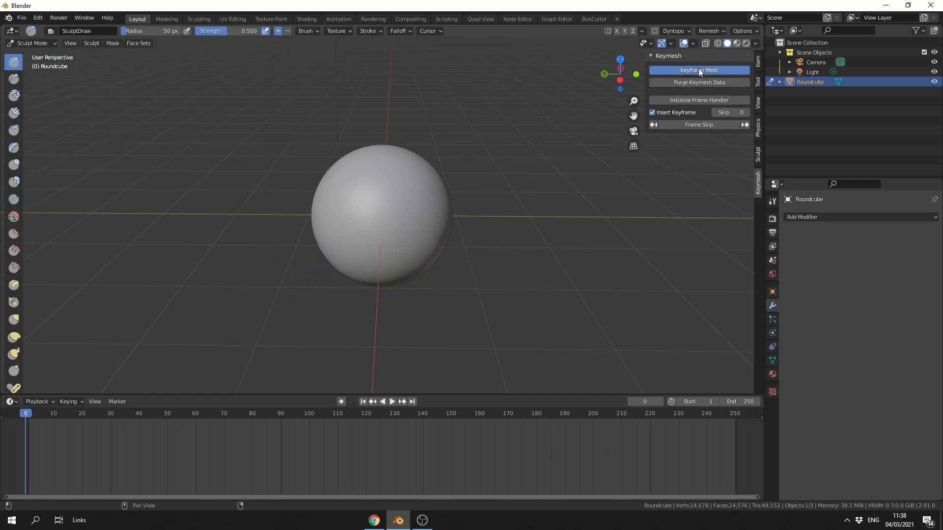
Step: Key the starting mesh, sculpt it into a tilted egg with Elastic Deform, and key that shape too
{"action": "left_click", "coordinate": [698, 70]}
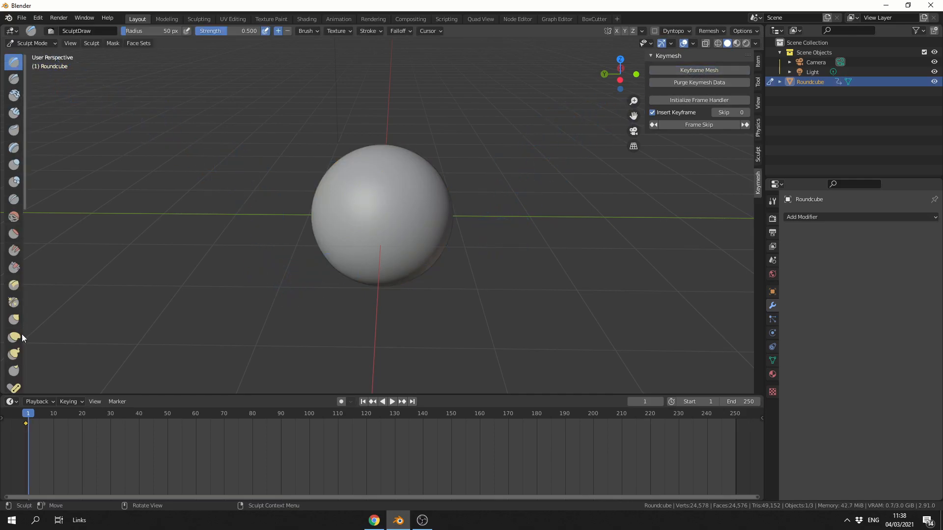
{"action": "left_click", "coordinate": [13, 337]}
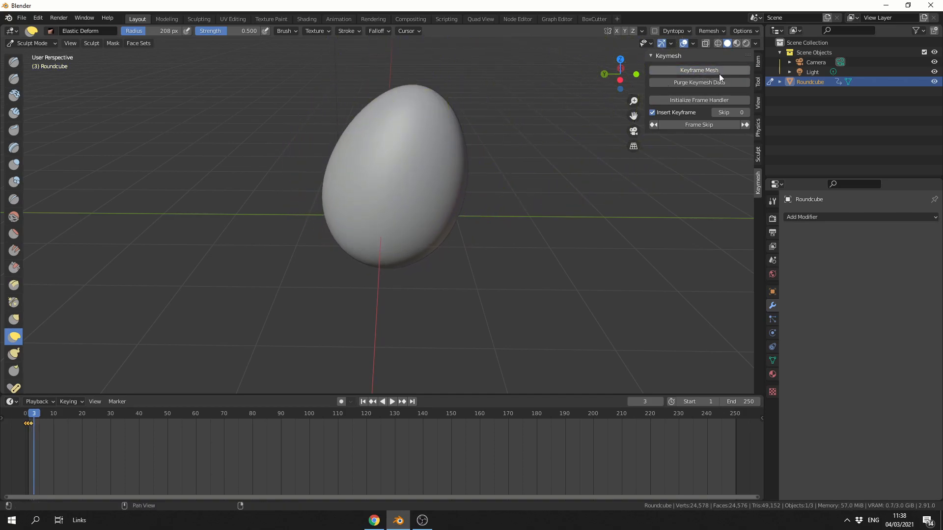
{"action": "left_click", "coordinate": [698, 70]}
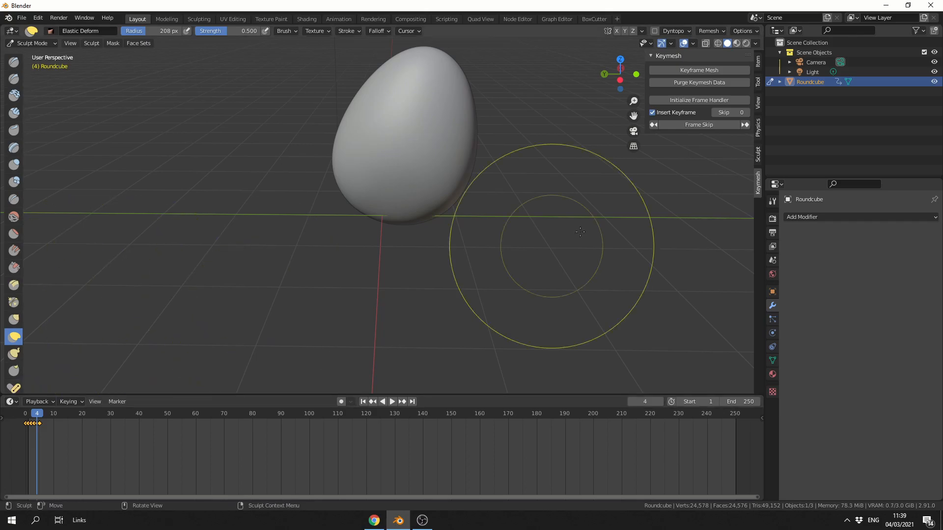
{"action": "mouse_move", "coordinate": [699, 100]}
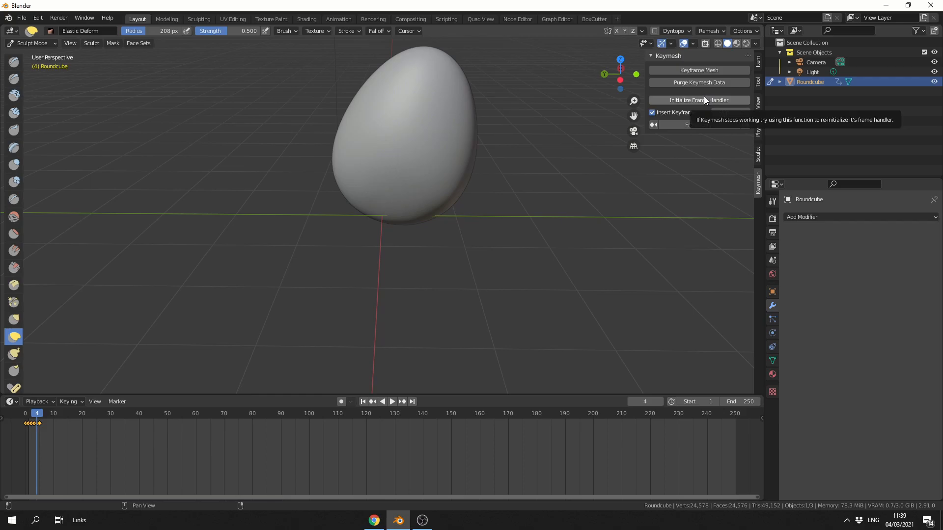
{"action": "mouse_move", "coordinate": [684, 148]}
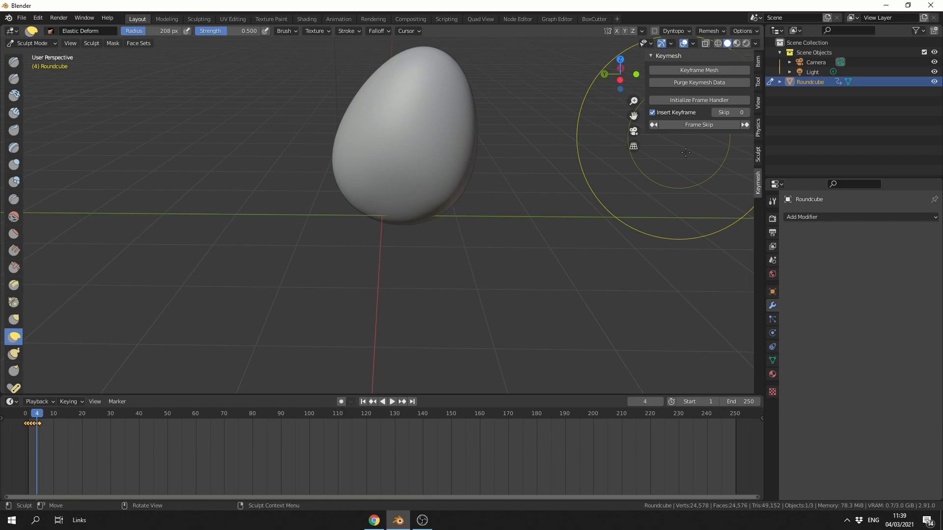
{"action": "mouse_move", "coordinate": [685, 152]}
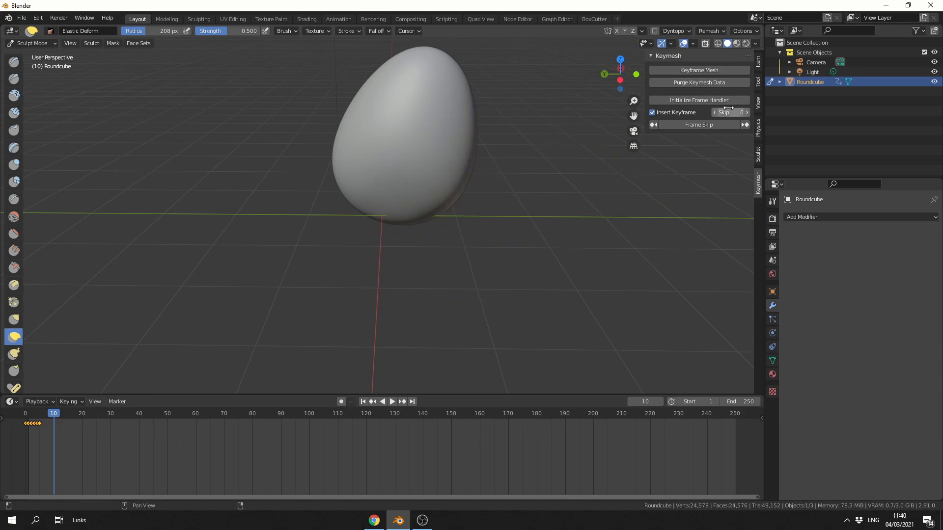
Step: Set Skip to 5 and Frame Skip repeatedly, keying the mesh at frames 15, 20, 25 and 30
{"action": "left_click", "coordinate": [730, 112]}
{"action": "type", "text": "5"}
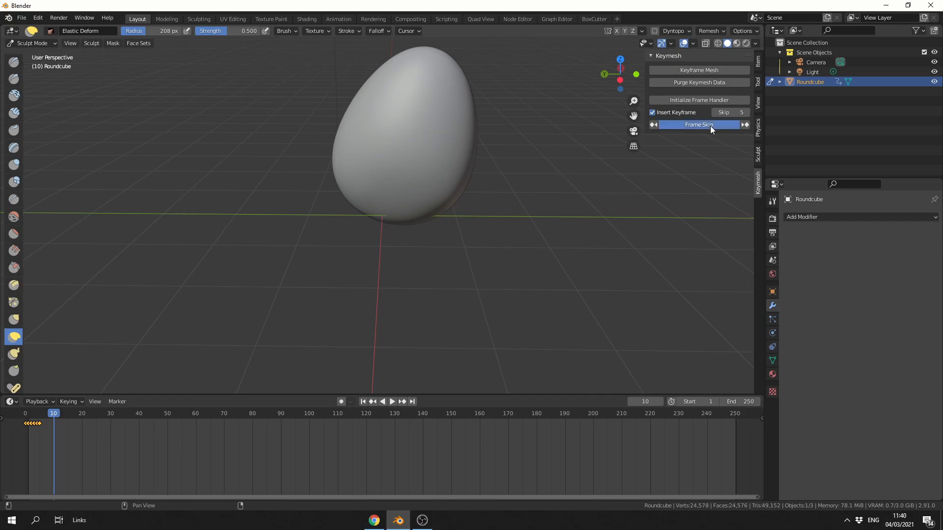
{"action": "left_click", "coordinate": [698, 125]}
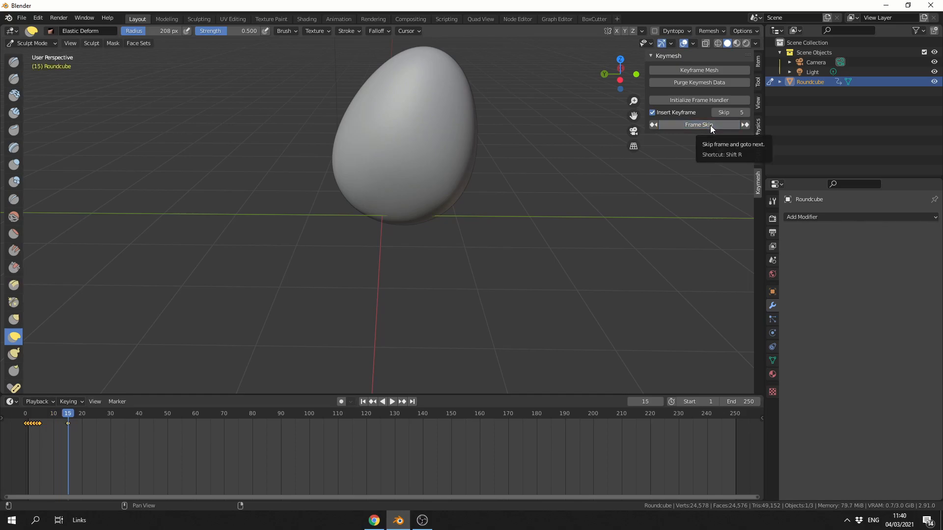
{"action": "left_click", "coordinate": [698, 125]}
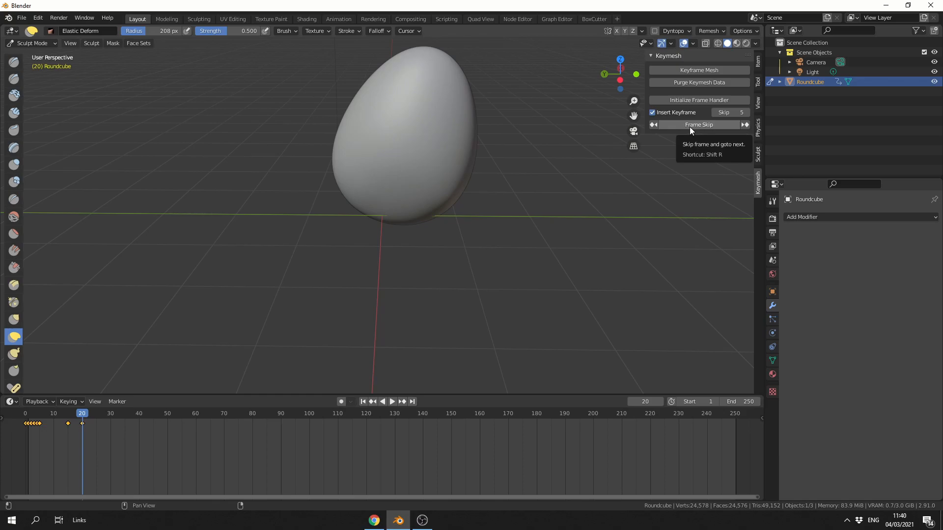
{"action": "mouse_move", "coordinate": [566, 221]}
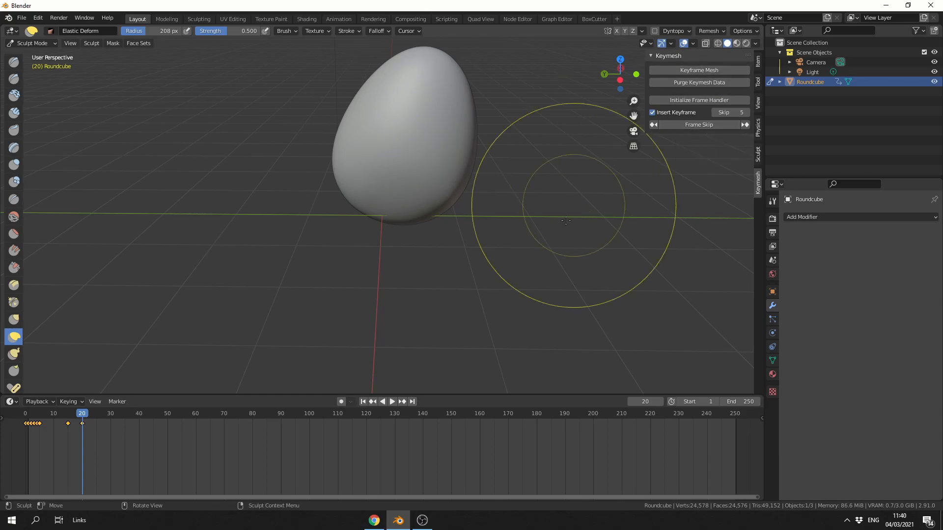
{"action": "left_click", "coordinate": [699, 125]}
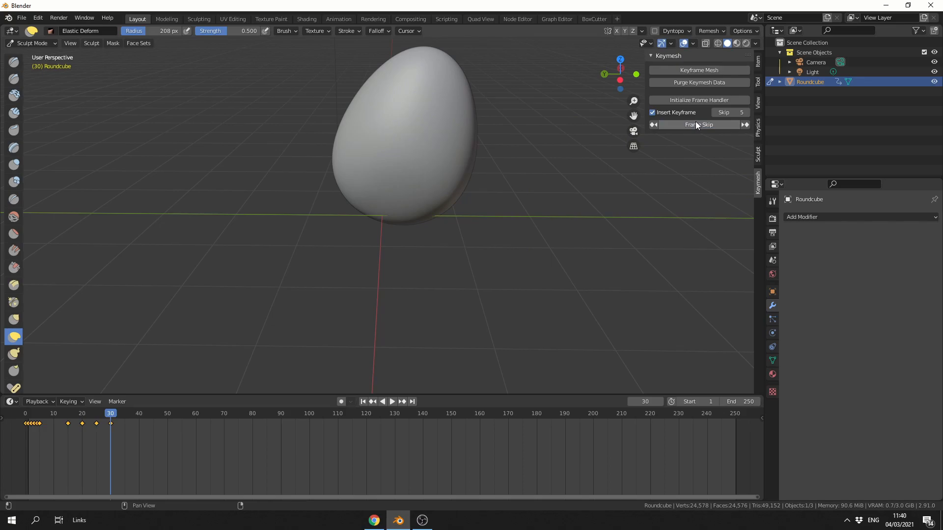
{"action": "left_click", "coordinate": [652, 112]}
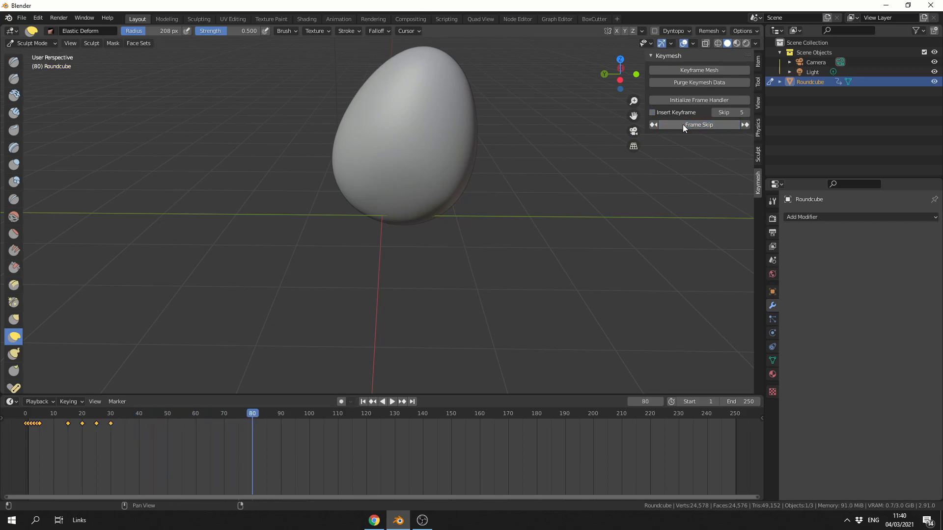
Step: Step through frames with Frame Skip without inserting keyframes, ending near frame 30
{"action": "left_click", "coordinate": [654, 125]}
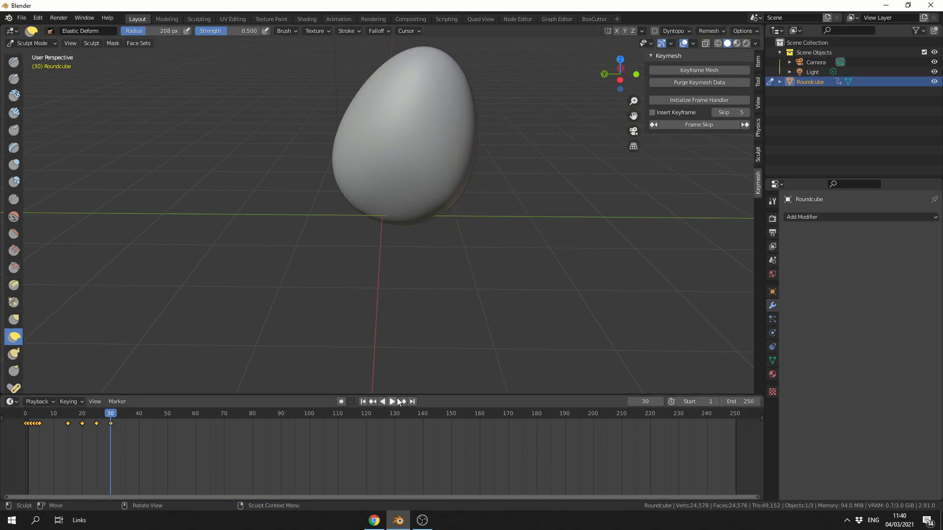
{"action": "mouse_move", "coordinate": [660, 175]}
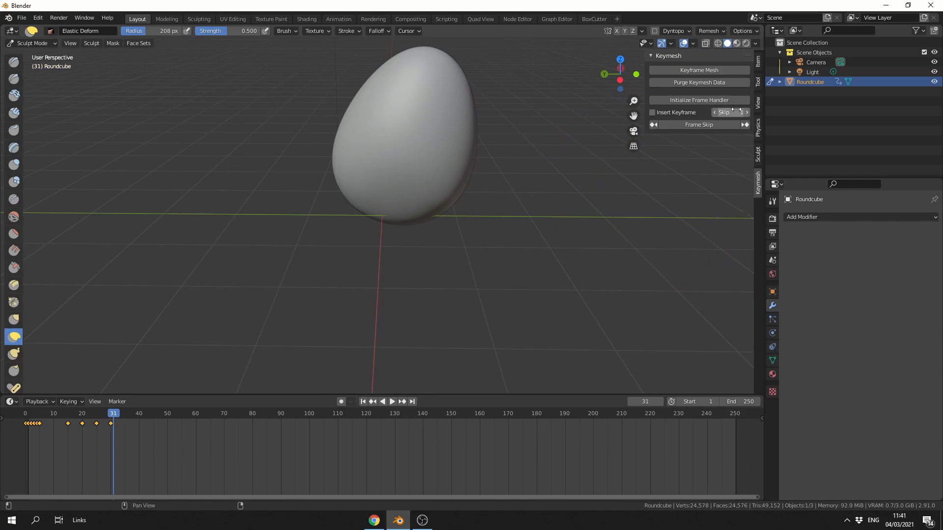
Step: Set Skip to 1, sculpt a rounded upright blob keyed on frames 31–38, and play the timeline
{"action": "left_click", "coordinate": [652, 112]}
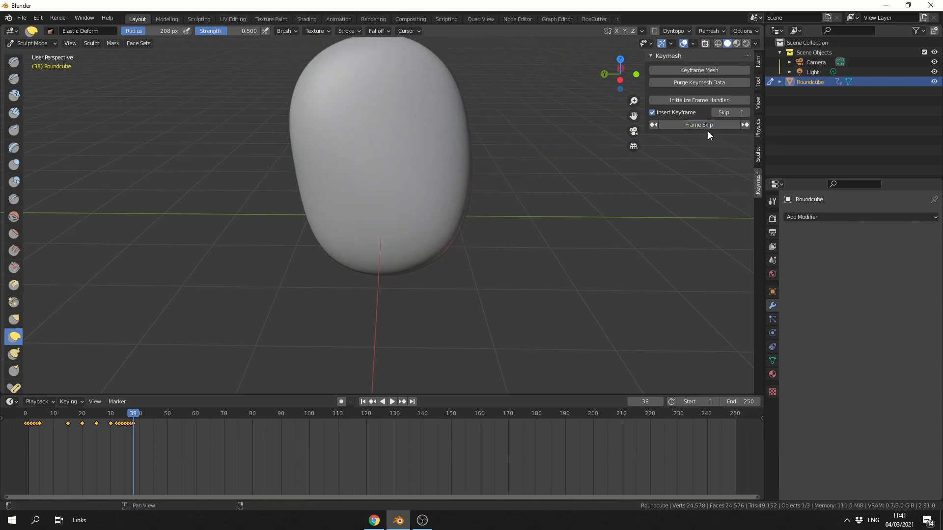
{"action": "mouse_move", "coordinate": [527, 202]}
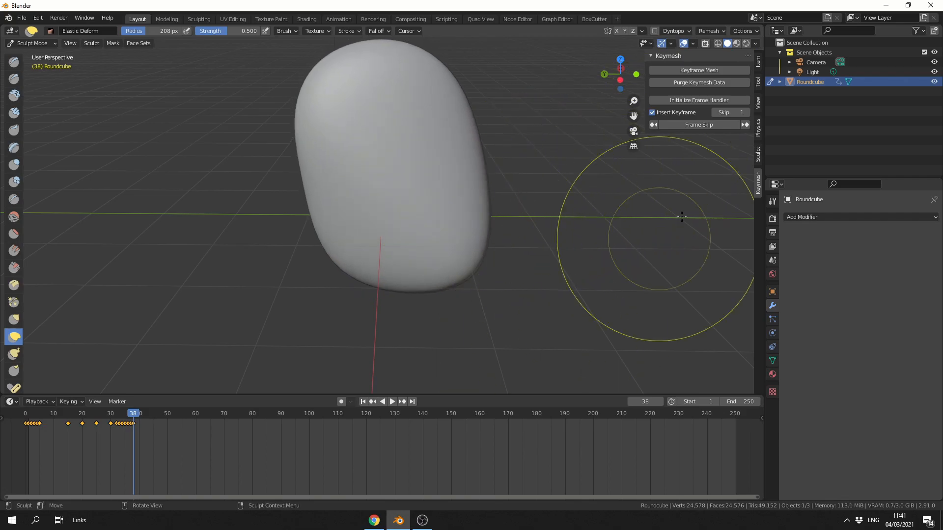
{"action": "left_click", "coordinate": [392, 401]}
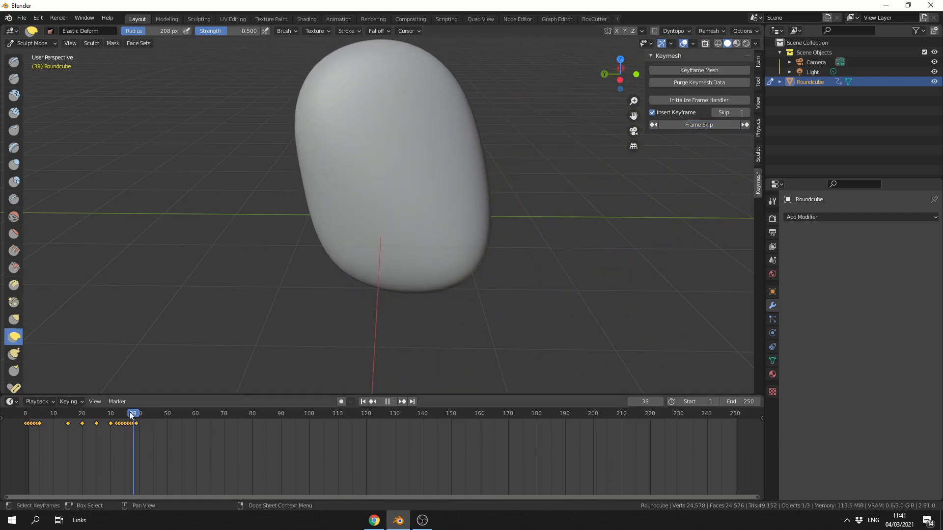